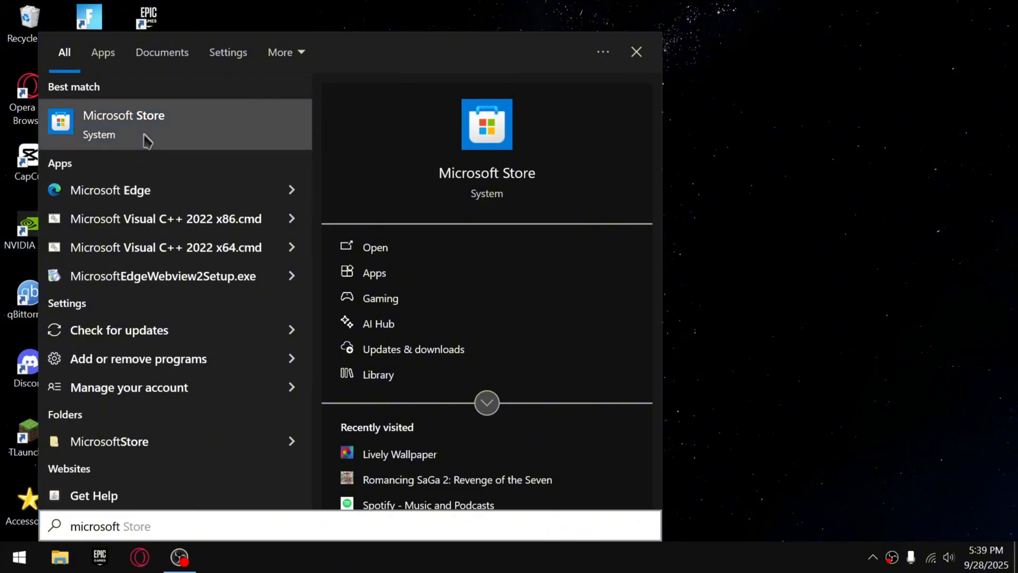
Launch Microsoft Store from the Start menu search results
{"action": "left_click", "coordinate": [123, 125]}
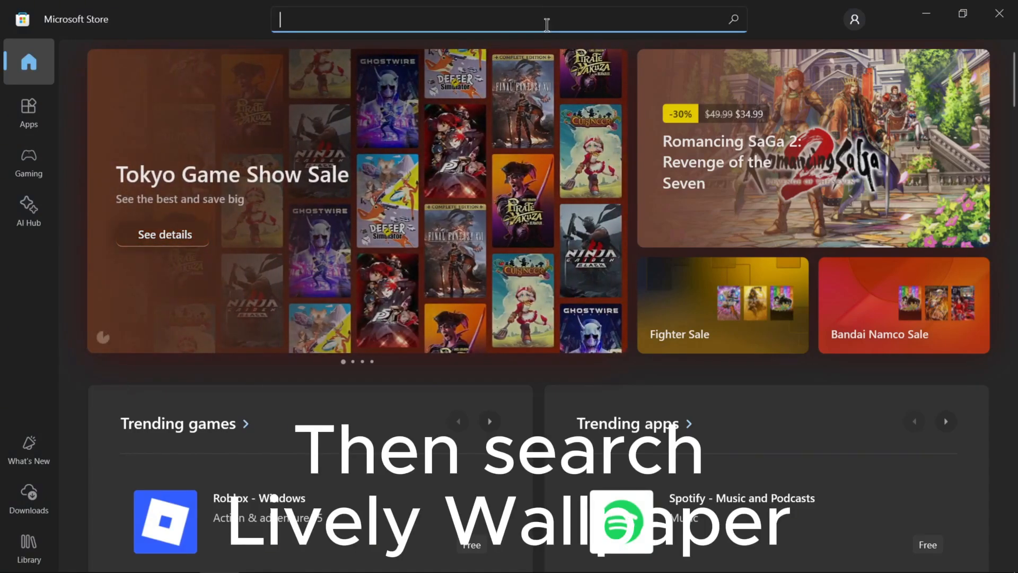
Find Lively Wallpaper in the Store by searching 'live' and start installing it with Get
{"action": "type", "text": "lively"}
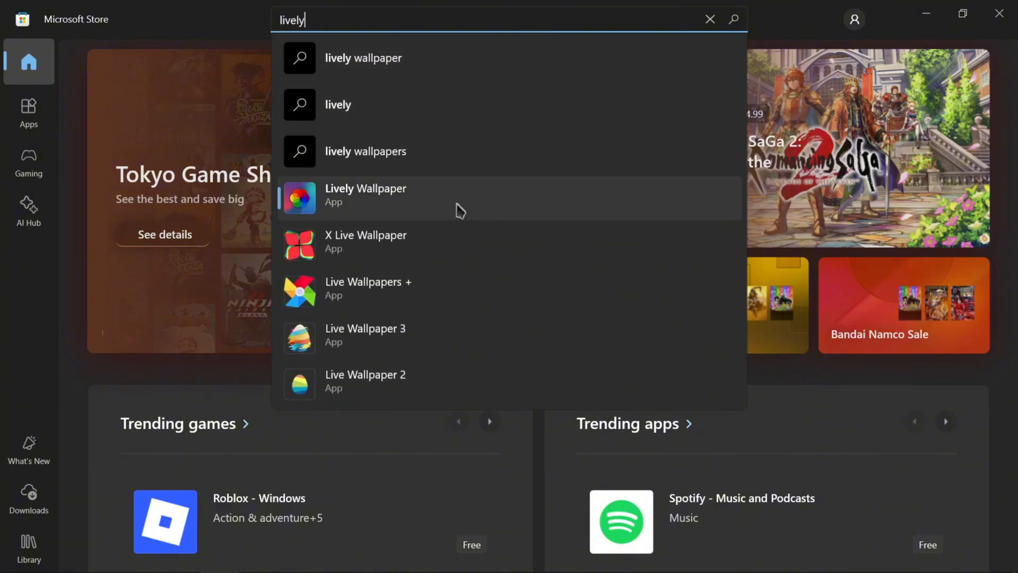
{"action": "left_click", "coordinate": [365, 195]}
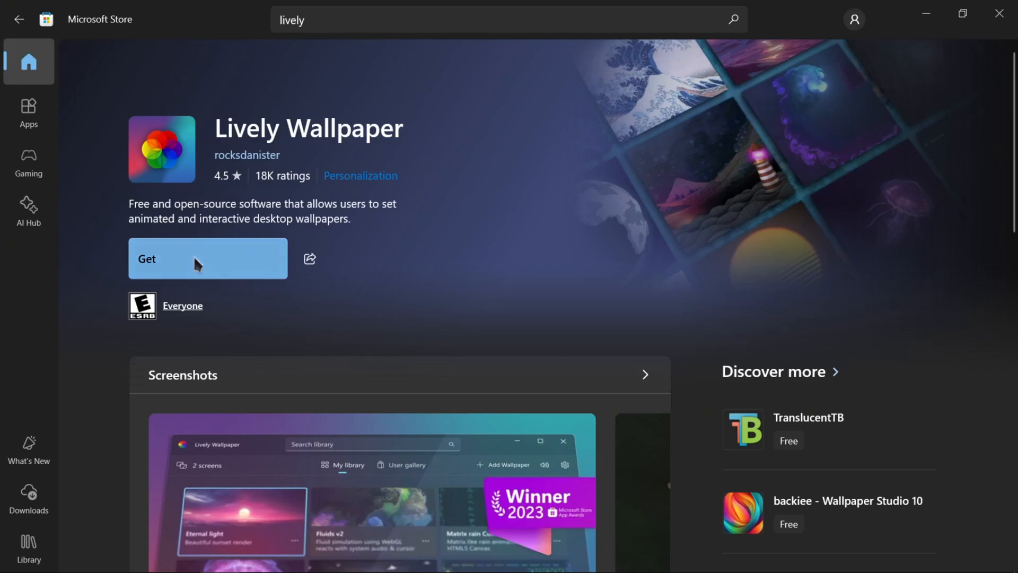
{"action": "left_click", "coordinate": [207, 259]}
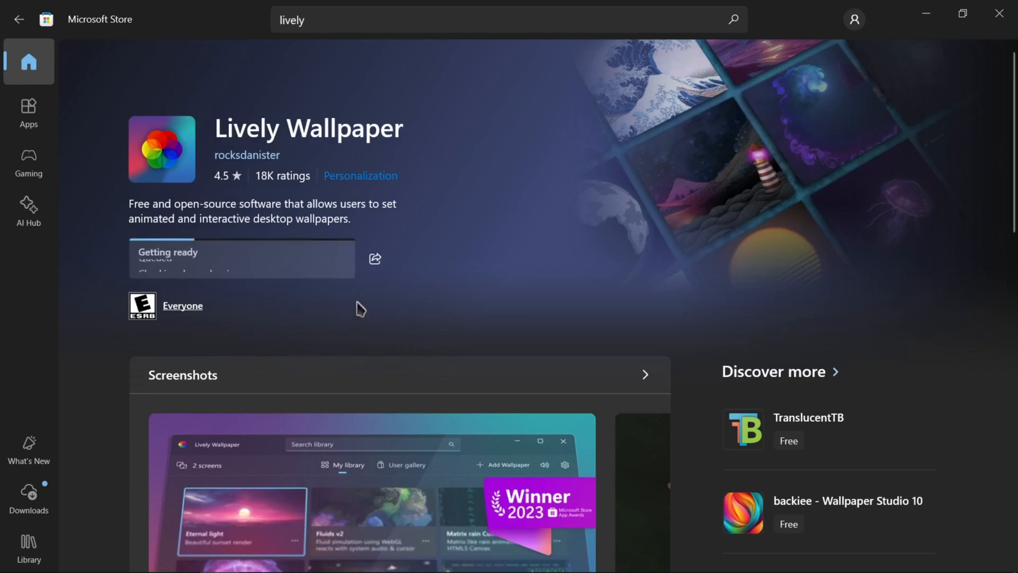
{"action": "mouse_move", "coordinate": [340, 305]}
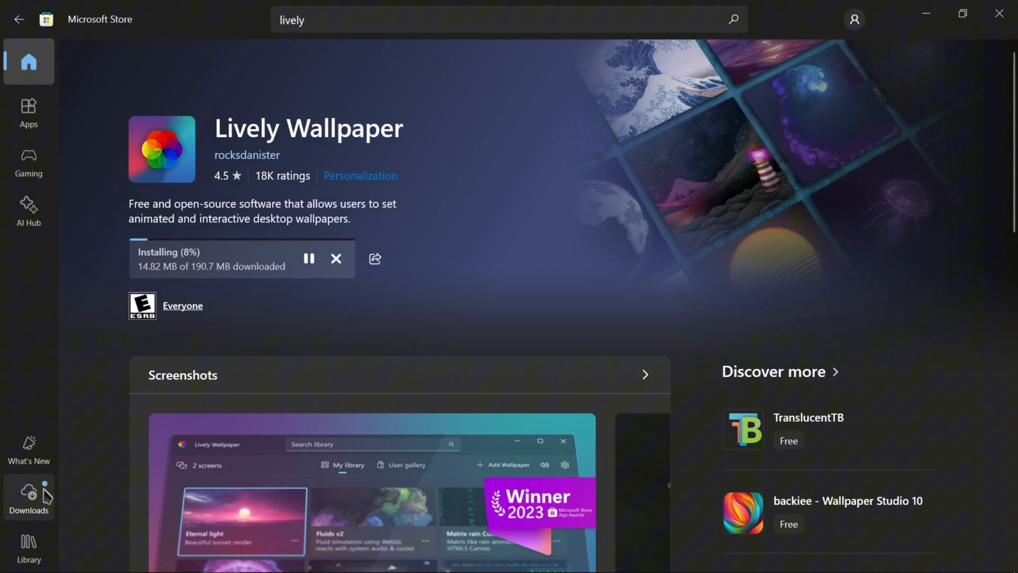
Check the download progress and launch the newly installed Lively Wallpaper
{"action": "left_click", "coordinate": [29, 495]}
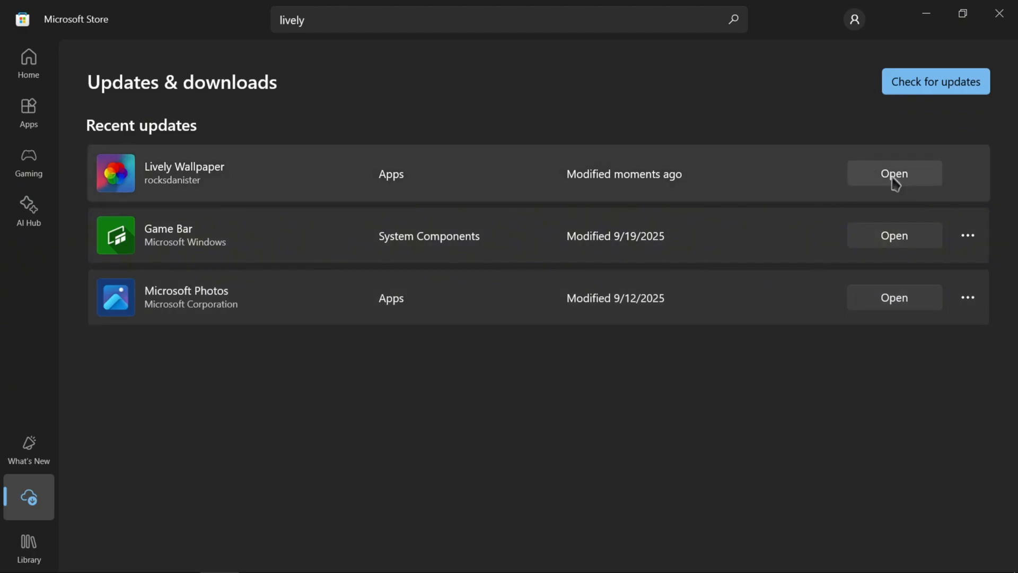
{"action": "left_click", "coordinate": [894, 174]}
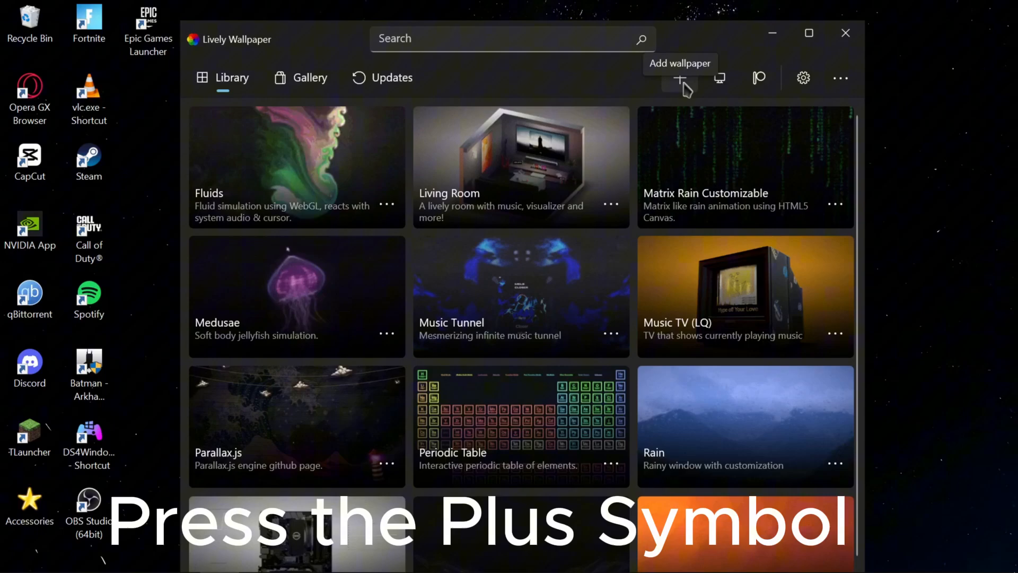
Start adding a new wallpaper with the + button in the Lively library
{"action": "left_click", "coordinate": [680, 81]}
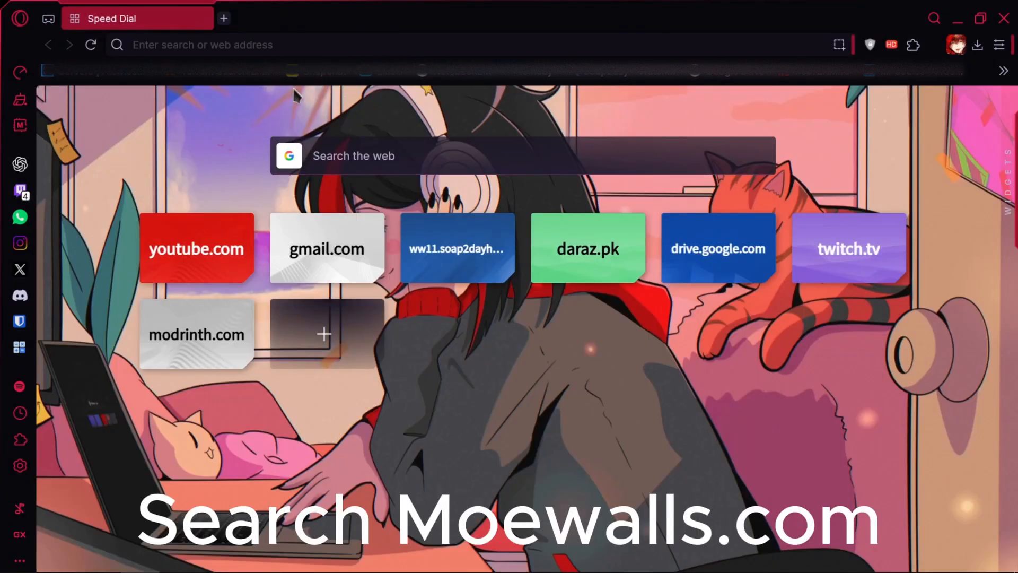
Visit Moewalls.com, browse the latest videos, and begin searching by typing 'Cai'
{"action": "type", "text": "Moewalls.com"}
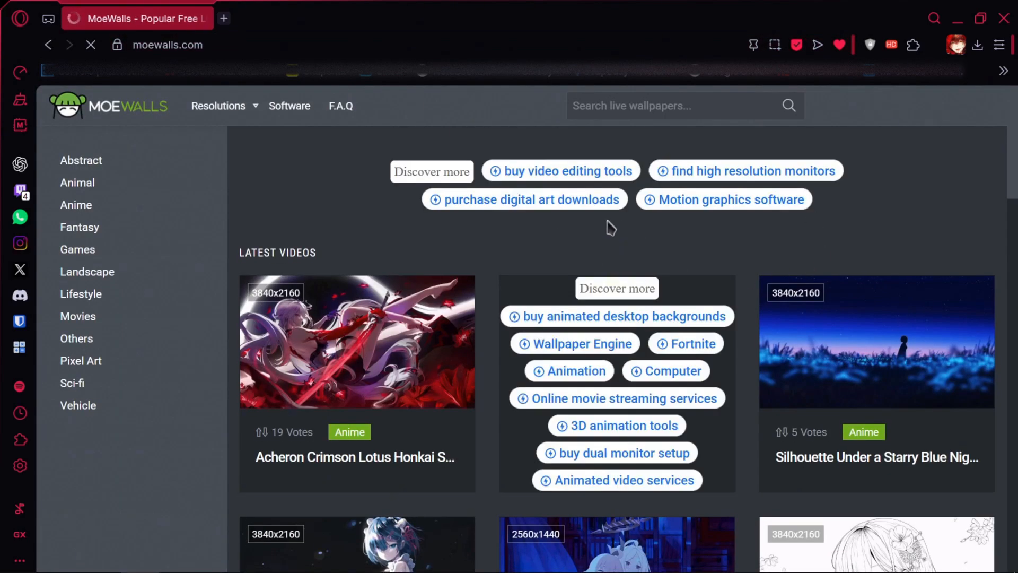
{"action": "scroll", "scroll_direction": "down", "scroll_amount": 3}
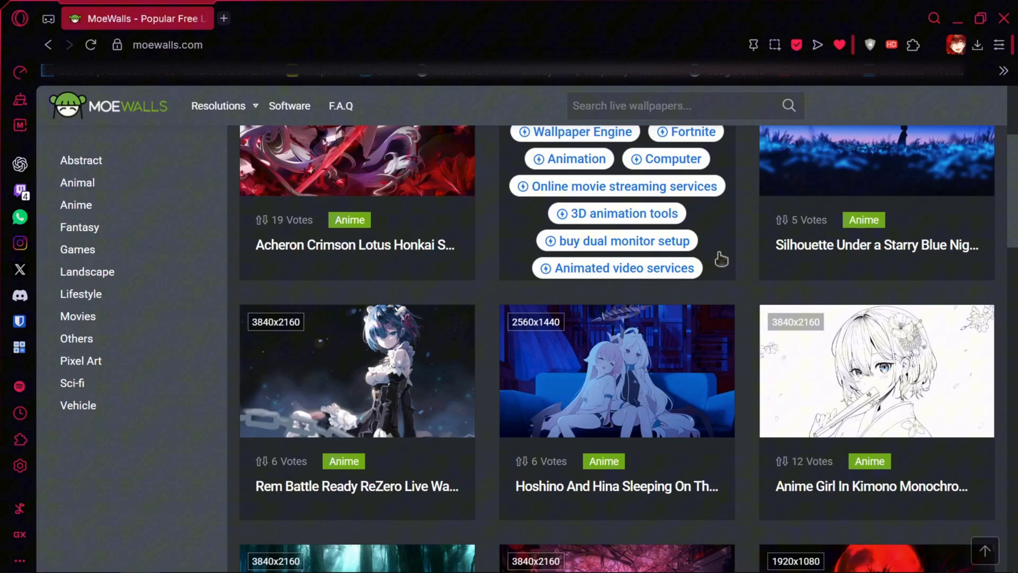
{"action": "scroll", "scroll_direction": "down", "scroll_amount": 3}
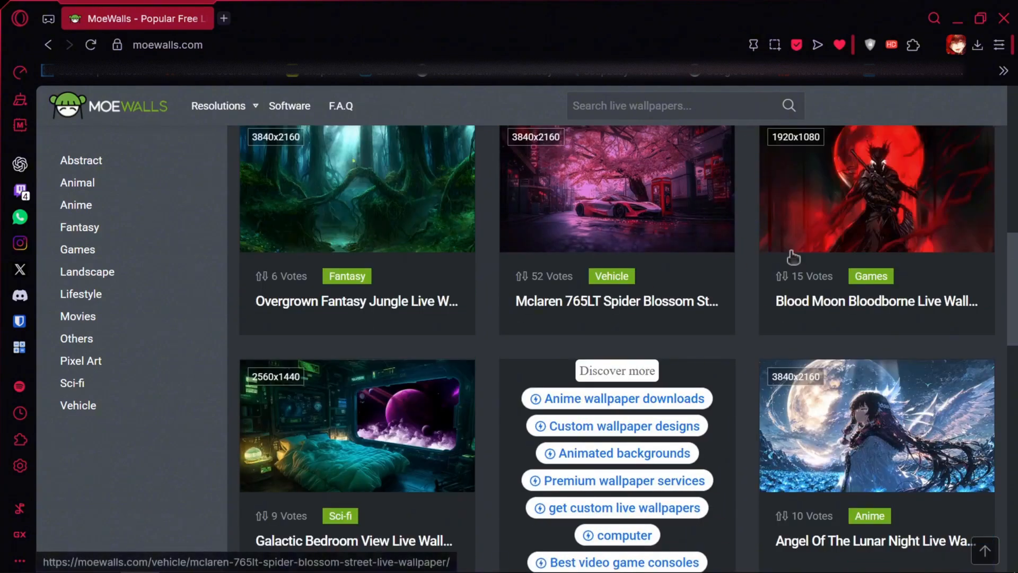
{"action": "scroll", "scroll_direction": "down", "scroll_amount": 3}
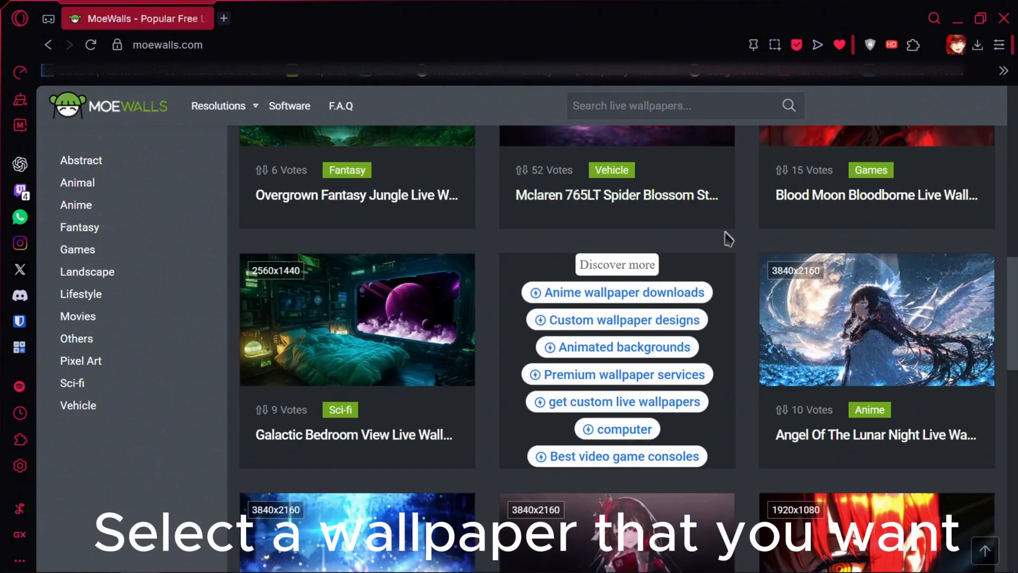
{"action": "scroll", "scroll_direction": "down", "scroll_amount": 3}
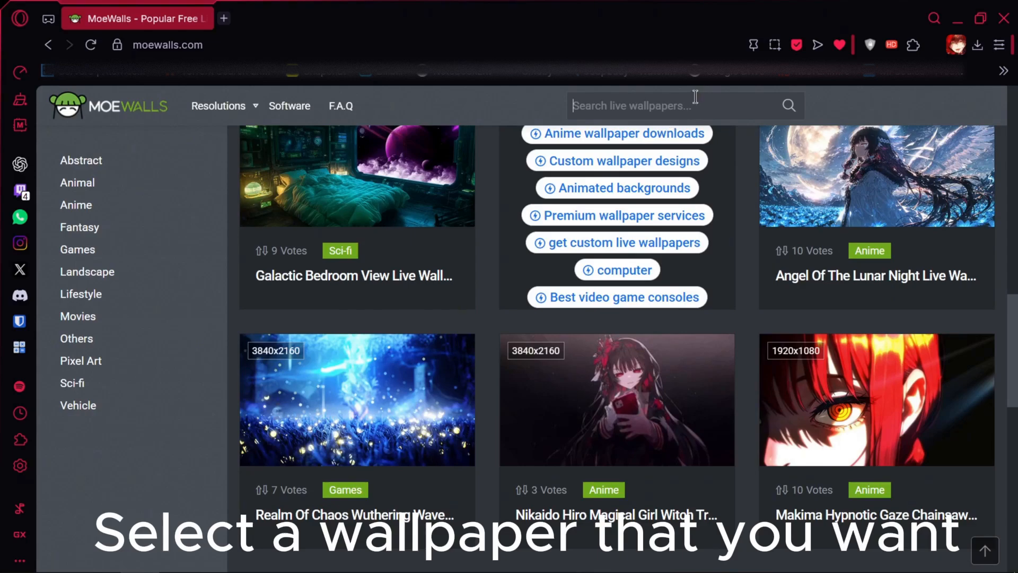
{"action": "type", "text": "Cai"}
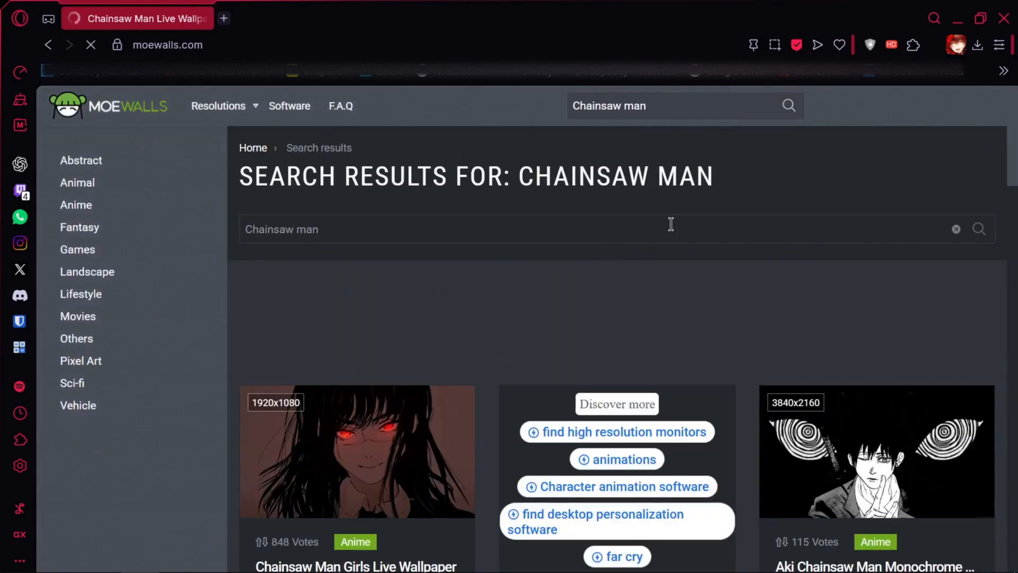
Play the Chainsaw Man Girls preview video, viewing it briefly in full screen
{"action": "scroll", "scroll_direction": "down", "scroll_amount": 3}
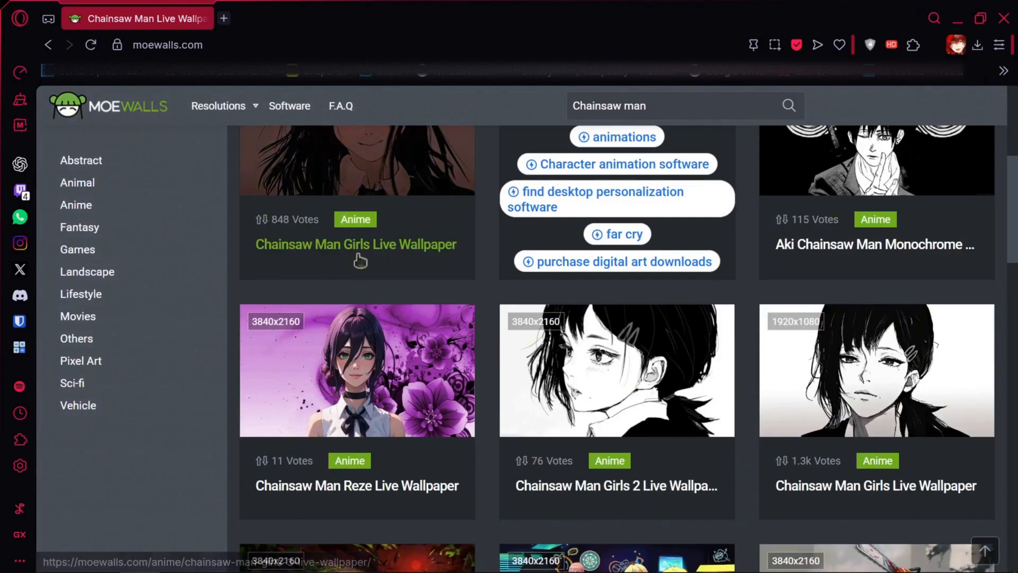
{"action": "scroll", "scroll_direction": "down", "scroll_amount": 3}
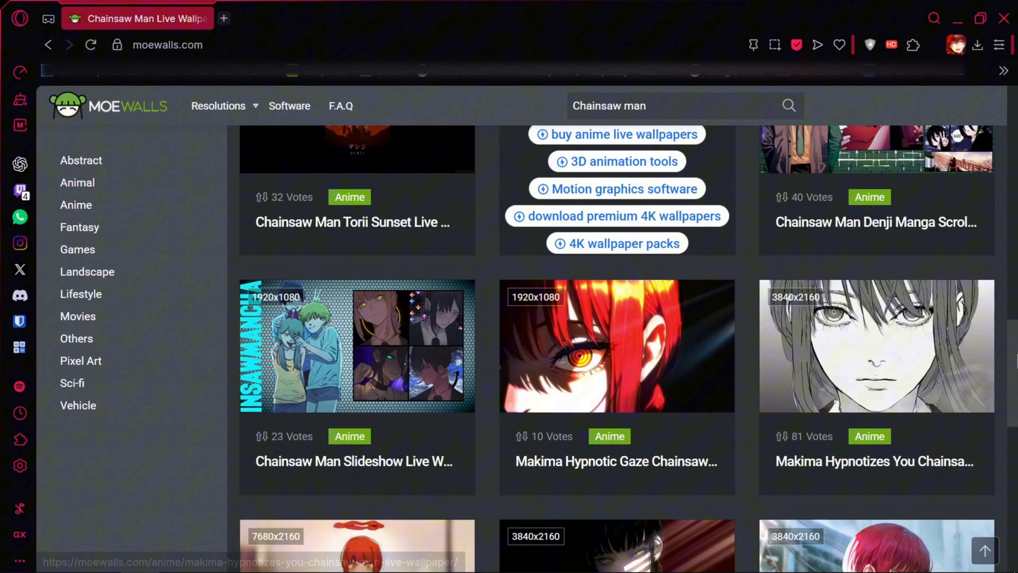
{"action": "scroll", "scroll_direction": "down", "scroll_amount": 3}
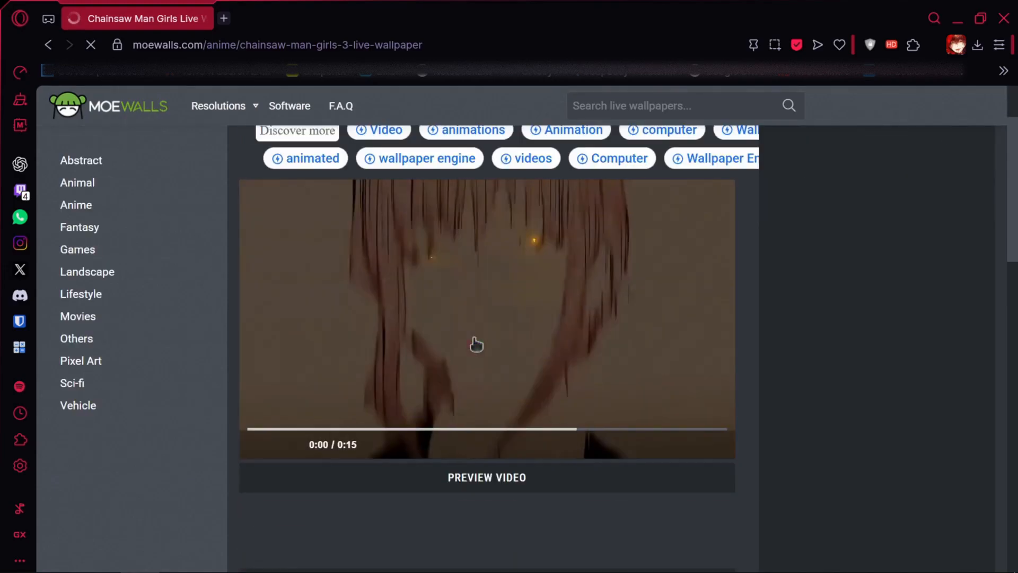
{"action": "left_click", "coordinate": [476, 344]}
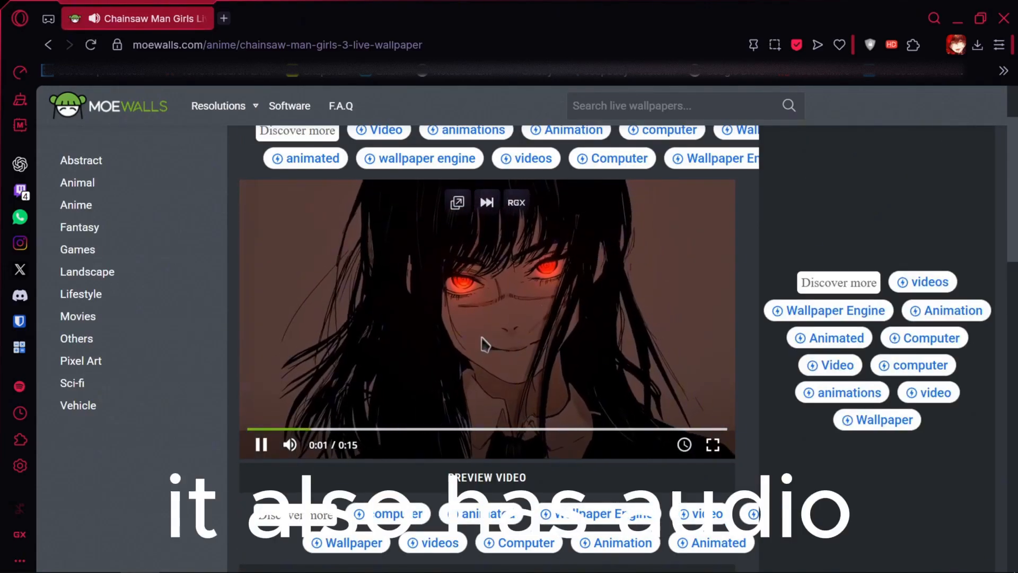
{"action": "left_click", "coordinate": [713, 445]}
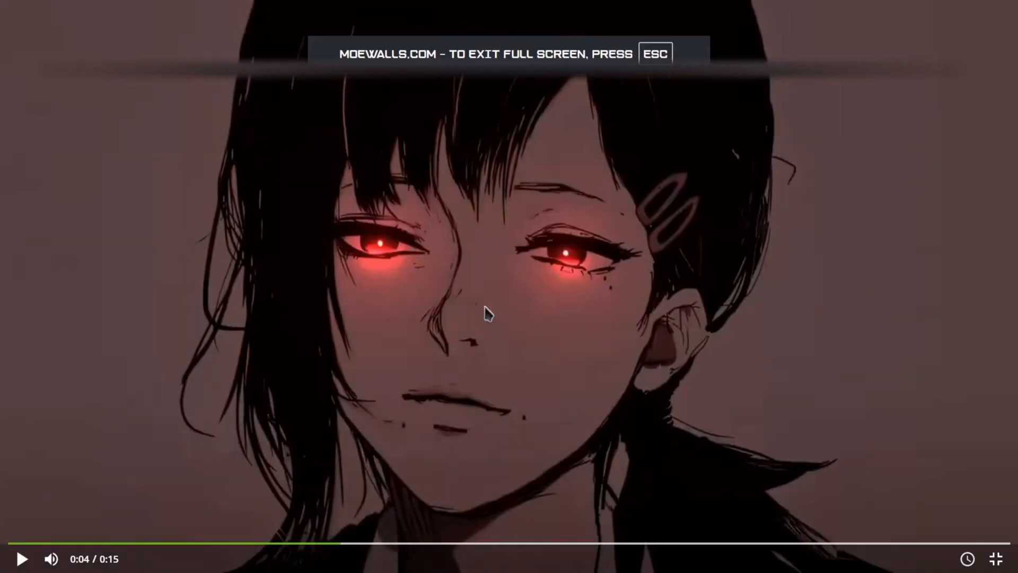
{"action": "key", "text": "Escape"}
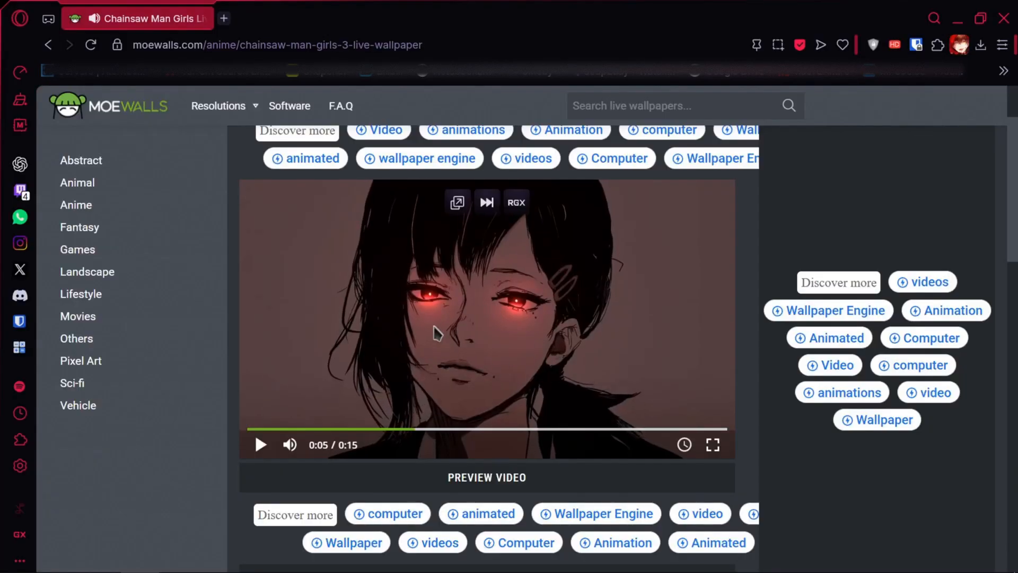
Scroll down the wallpaper page toward the Download Wallpaper button
{"action": "scroll", "scroll_direction": "down", "scroll_amount": 3}
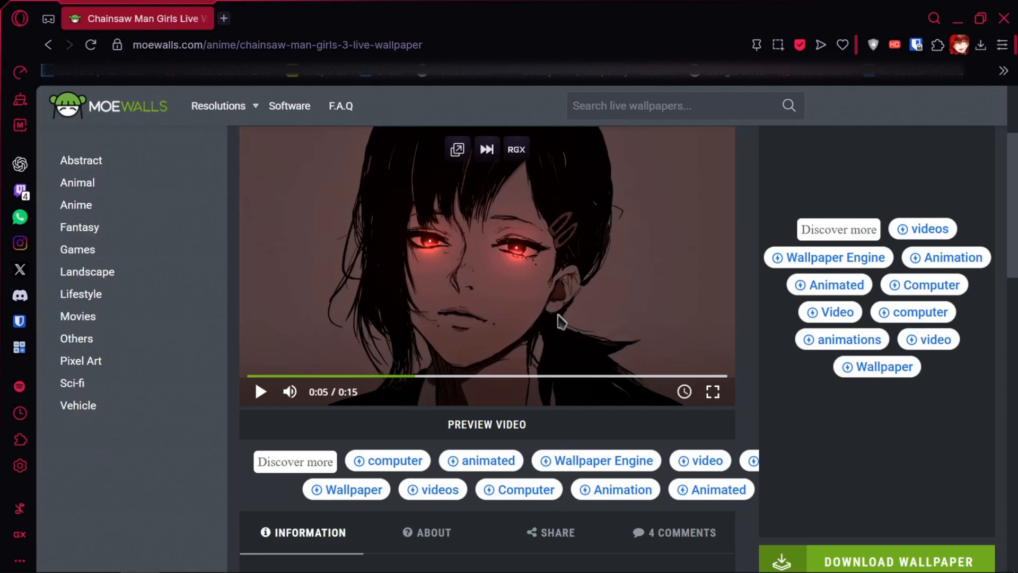
{"action": "scroll", "scroll_direction": "down", "scroll_amount": 3}
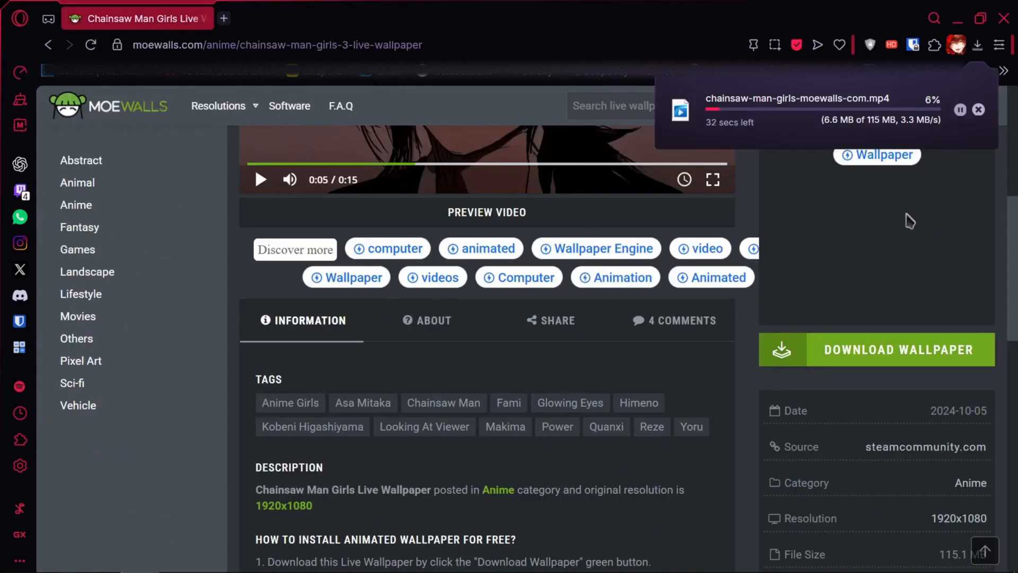
{"action": "mouse_move", "coordinate": [966, 144]}
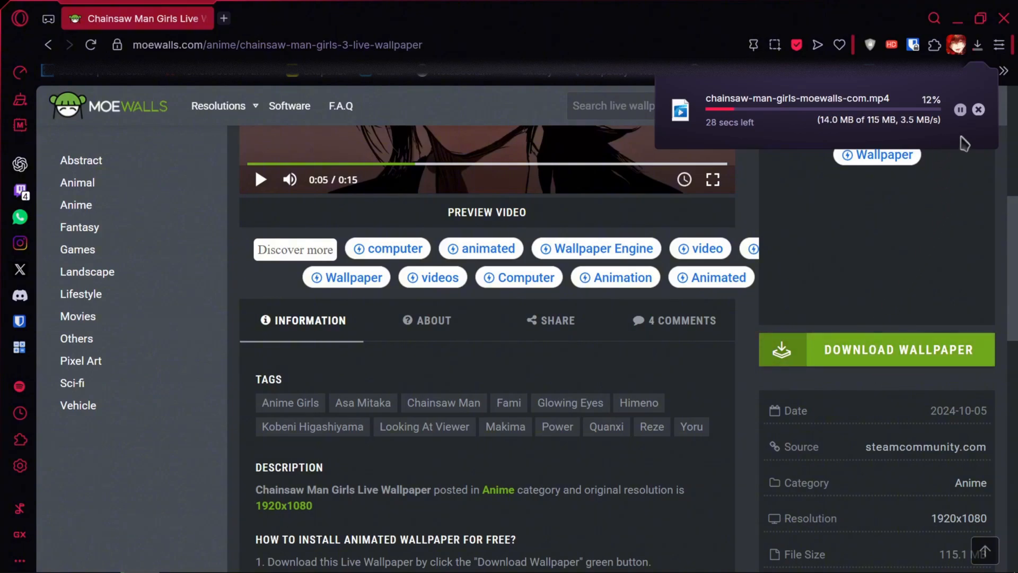
{"action": "mouse_move", "coordinate": [905, 191]}
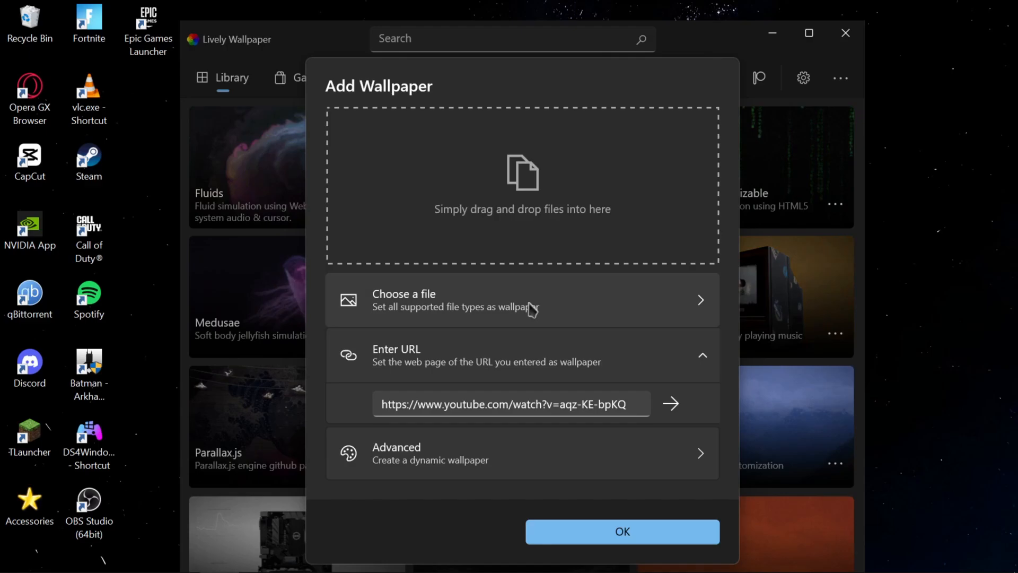
Load the downloaded chainsaw-man-girls-moewalls-com.mp4 as the new wallpaper file
{"action": "left_click", "coordinate": [404, 300]}
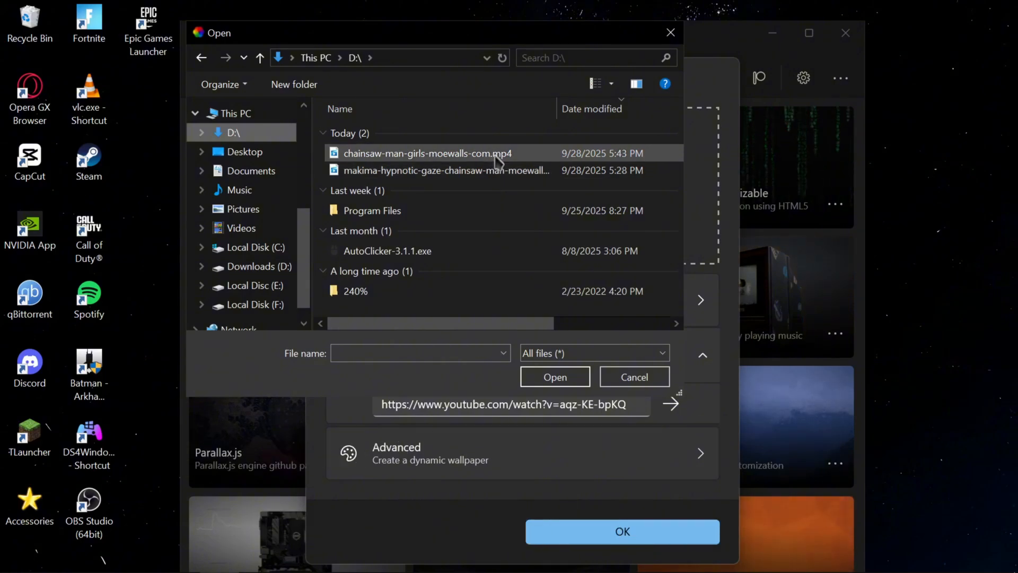
{"action": "left_click", "coordinate": [425, 153]}
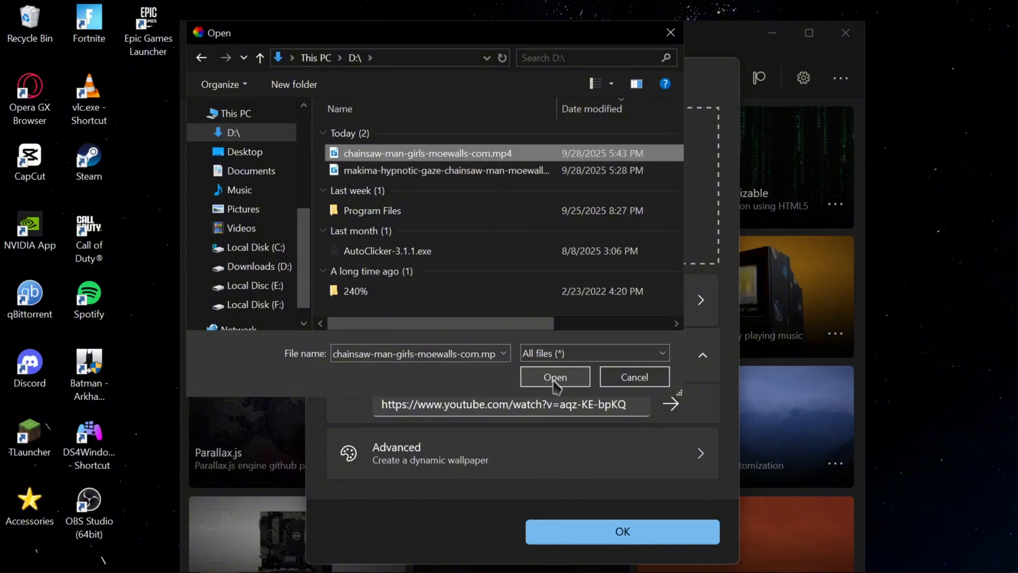
{"action": "left_click", "coordinate": [555, 376]}
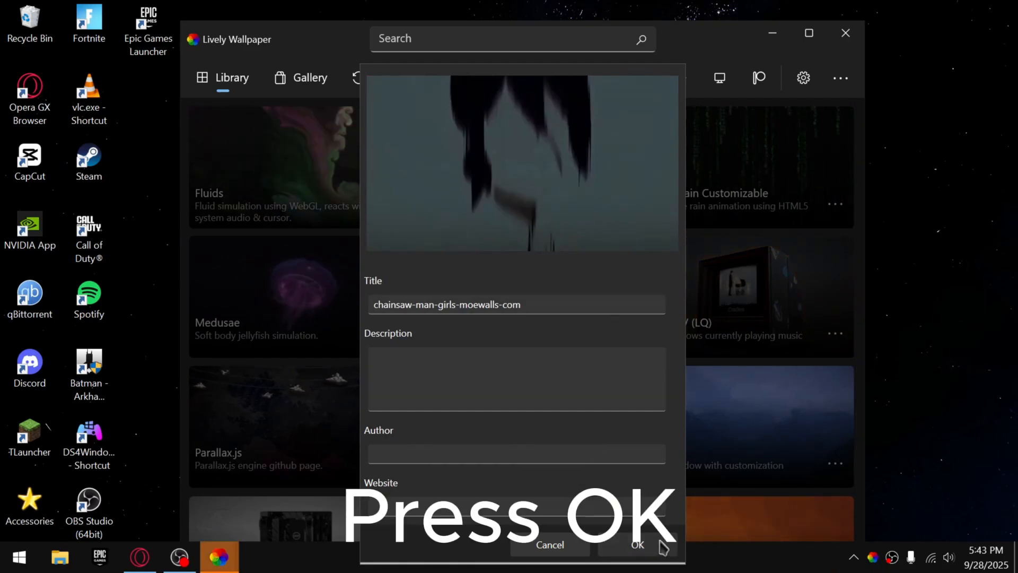
Confirm the wallpaper details with OK and finish importing it into the library
{"action": "left_click", "coordinate": [638, 560]}
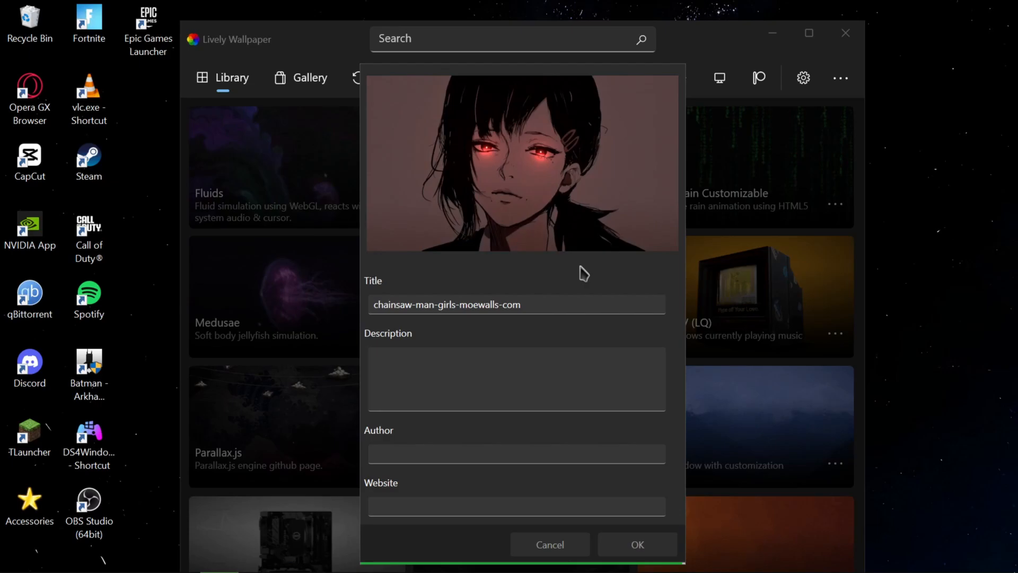
{"action": "left_click", "coordinate": [549, 544]}
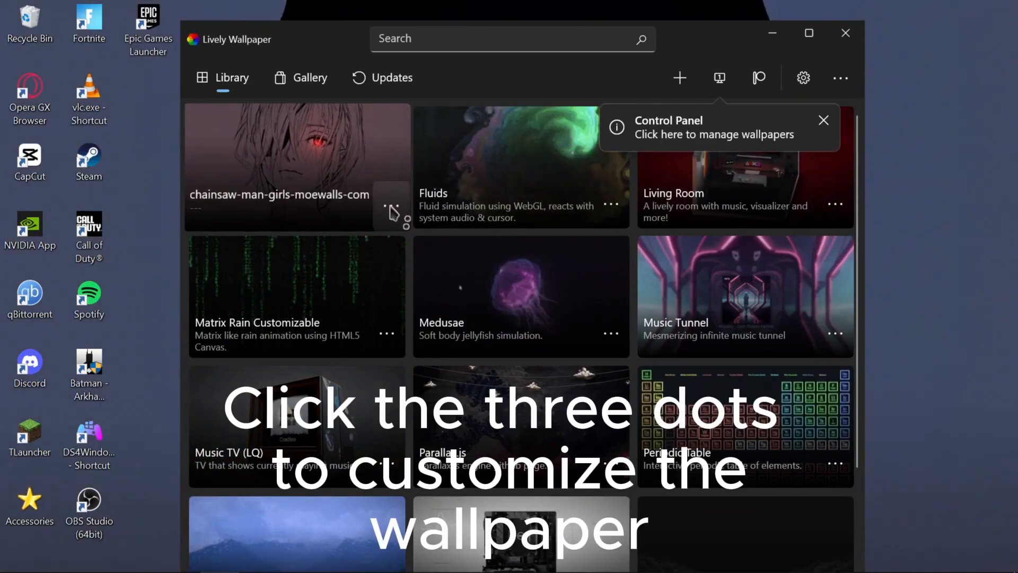
Choose Customise from the chainsaw-man-girls-moewalls-com tile's three-dot menu
{"action": "left_click", "coordinate": [393, 209]}
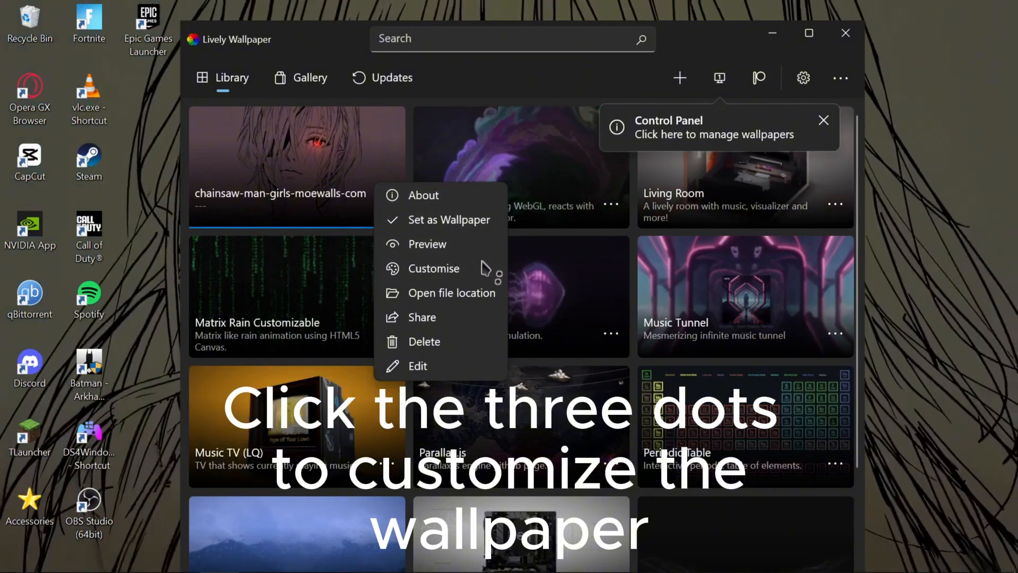
{"action": "left_click", "coordinate": [434, 268]}
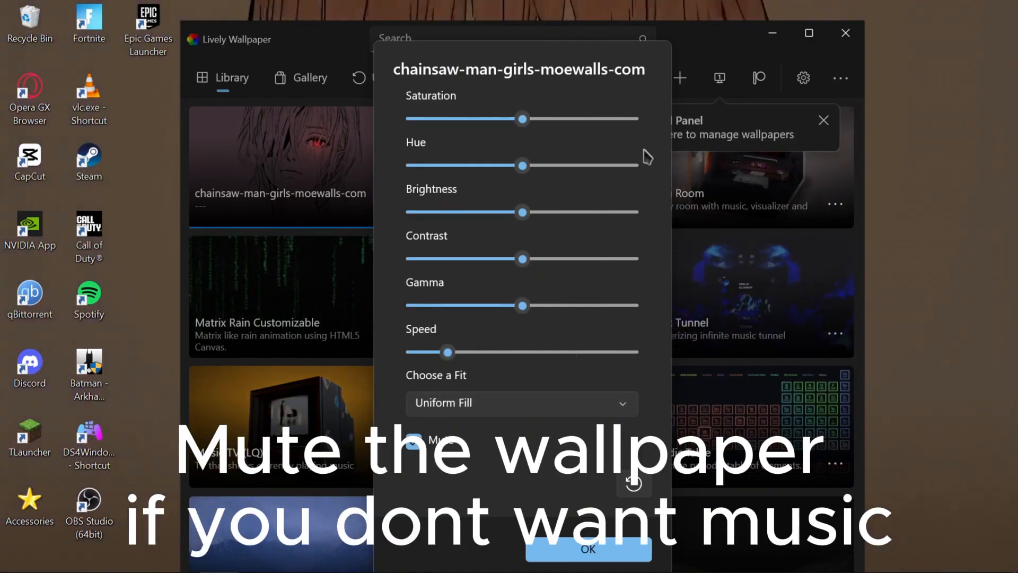
Try out the Saturation, Hue, Contrast and Gamma sliders, returning saturation to the middle
{"action": "left_click_drag", "start_coordinate": [522, 118], "coordinate": [590, 118]}
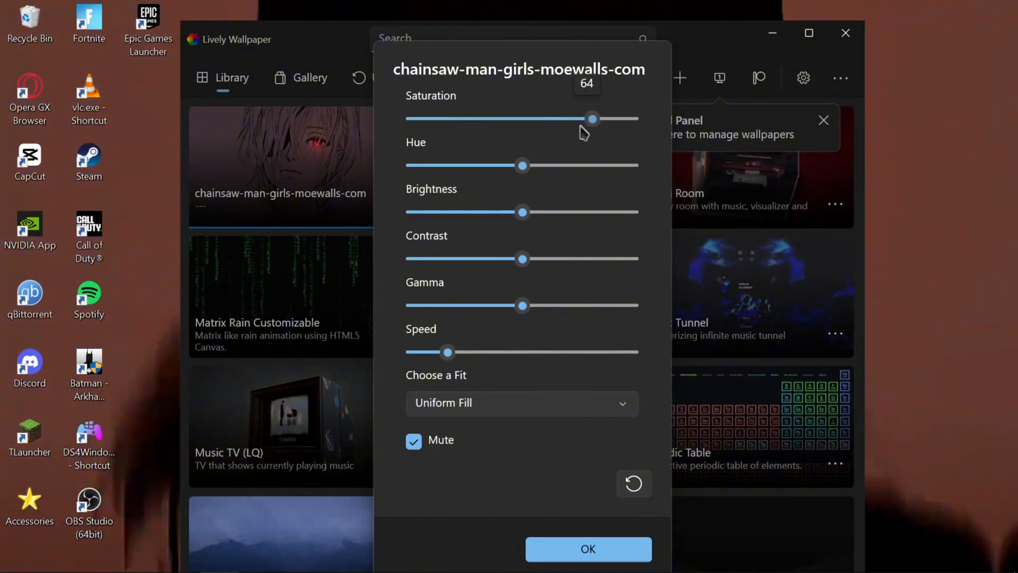
{"action": "left_click_drag", "start_coordinate": [591, 118], "coordinate": [523, 118]}
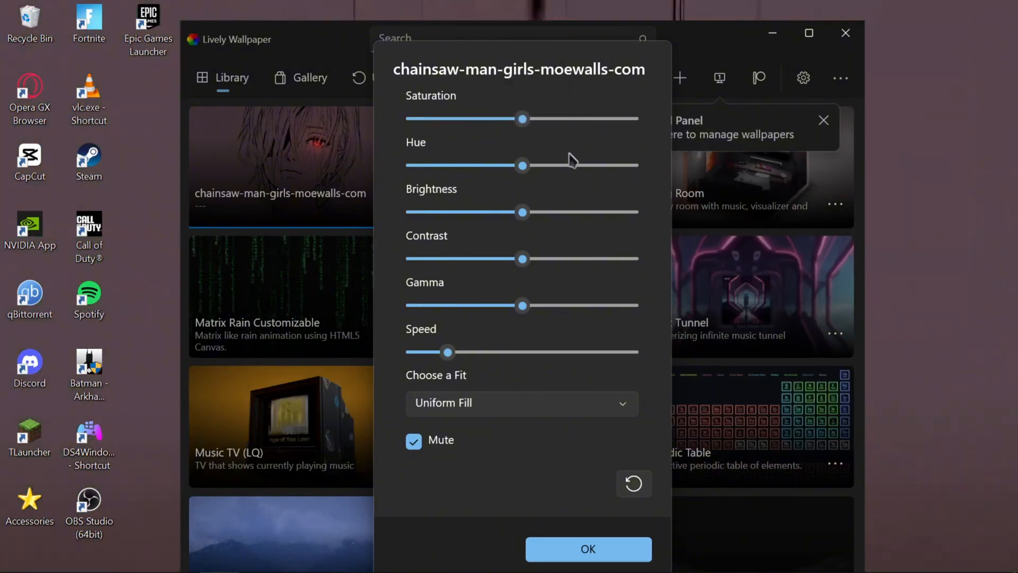
{"action": "left_click_drag", "start_coordinate": [523, 165], "coordinate": [630, 165]}
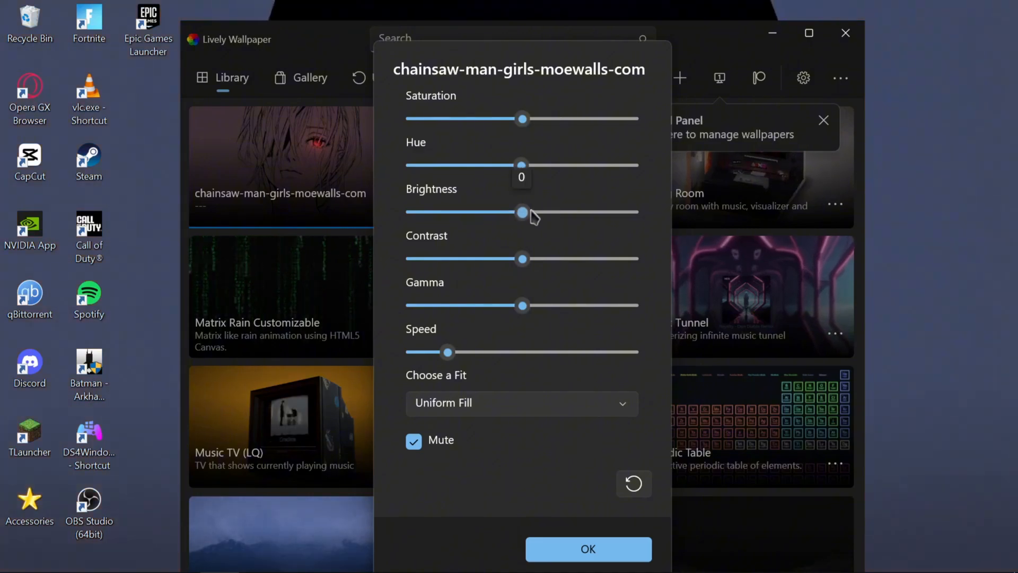
{"action": "left_click_drag", "start_coordinate": [521, 212], "coordinate": [582, 212]}
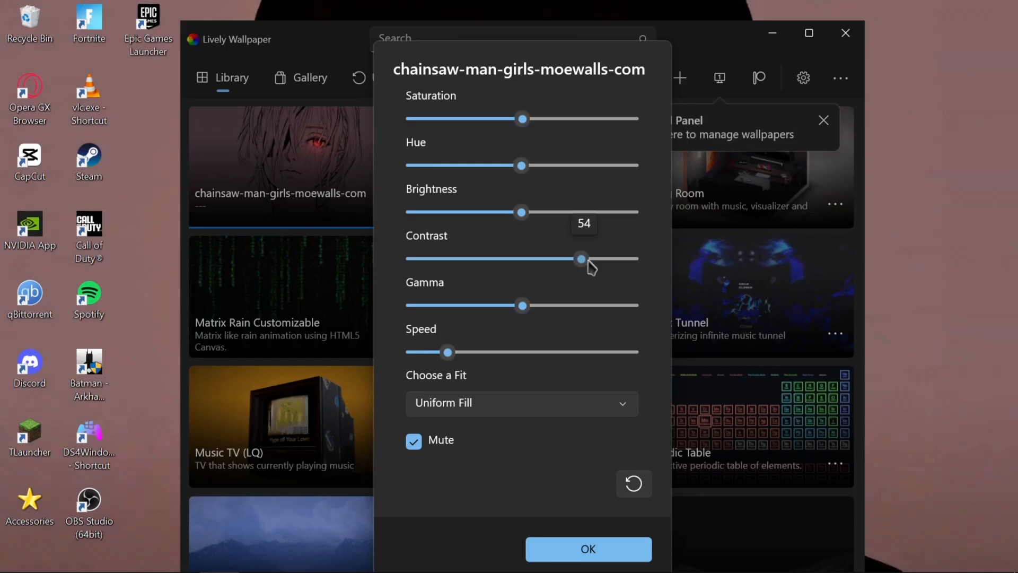
{"action": "left_click_drag", "start_coordinate": [581, 259], "coordinate": [597, 259]}
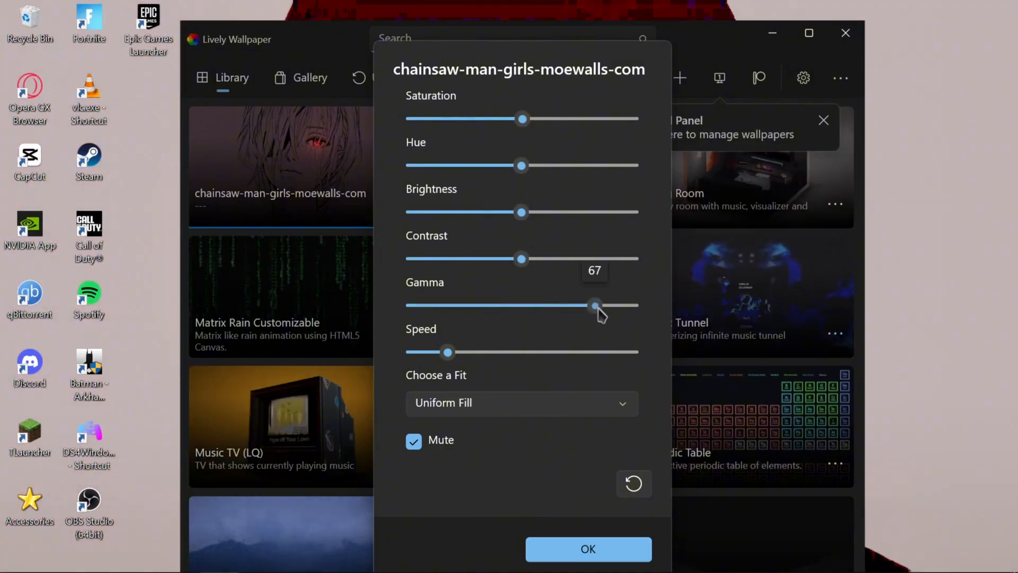
Set the playback Speed to mid-scale after trying maximum, and apply with OK
{"action": "left_click_drag", "start_coordinate": [447, 352], "coordinate": [633, 352]}
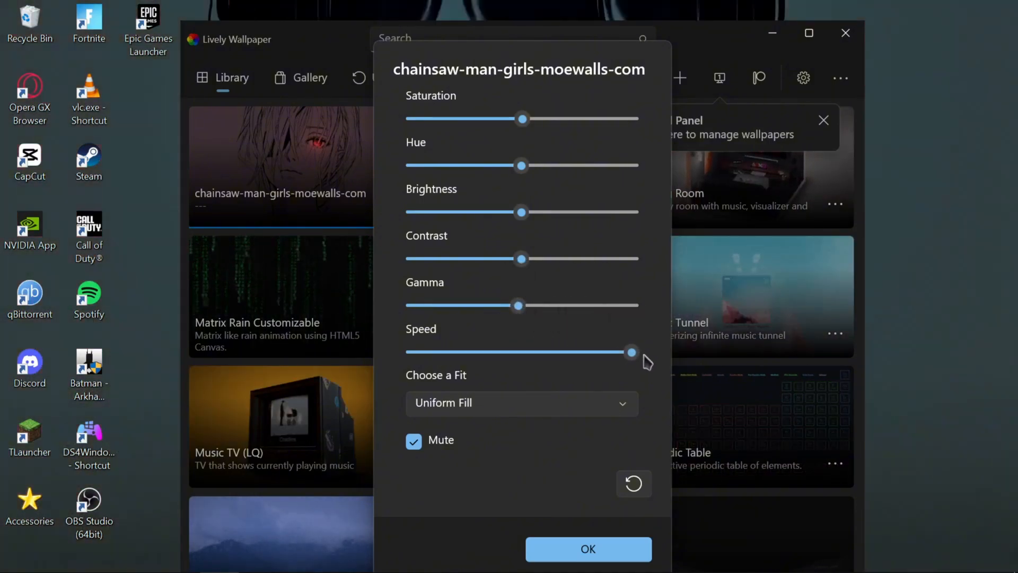
{"action": "left_click_drag", "start_coordinate": [631, 352], "coordinate": [432, 352]}
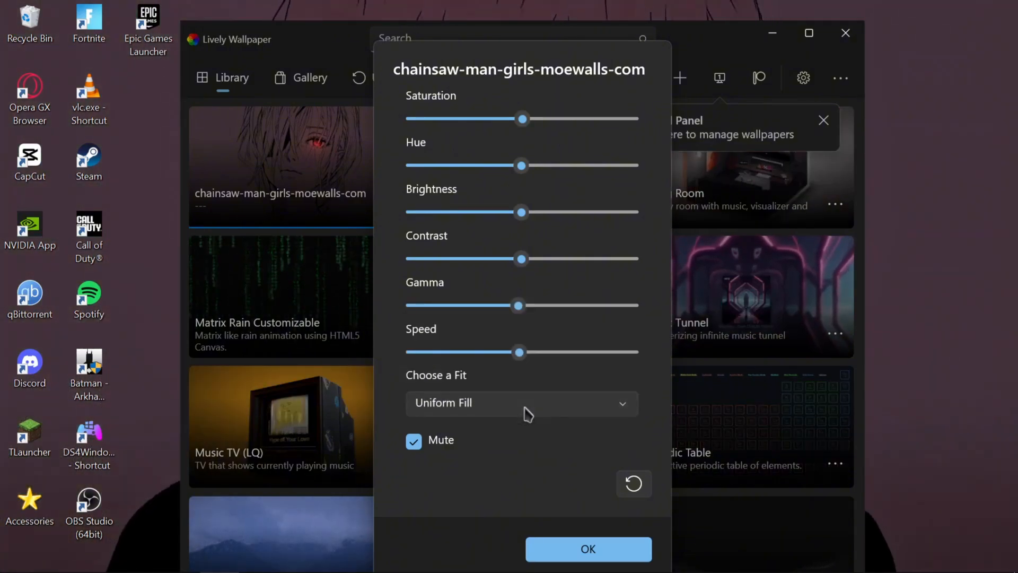
{"action": "left_click", "coordinate": [589, 549]}
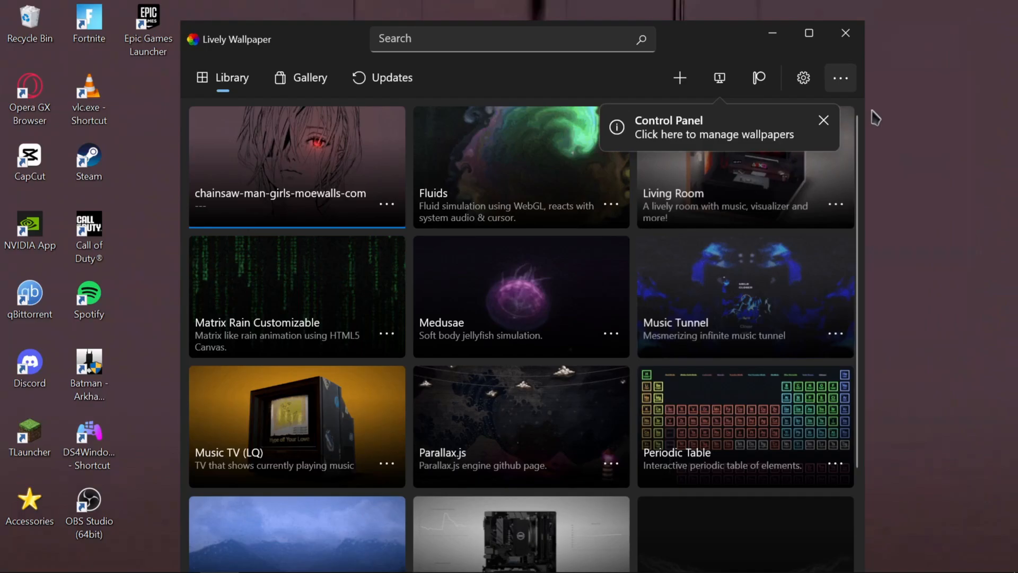